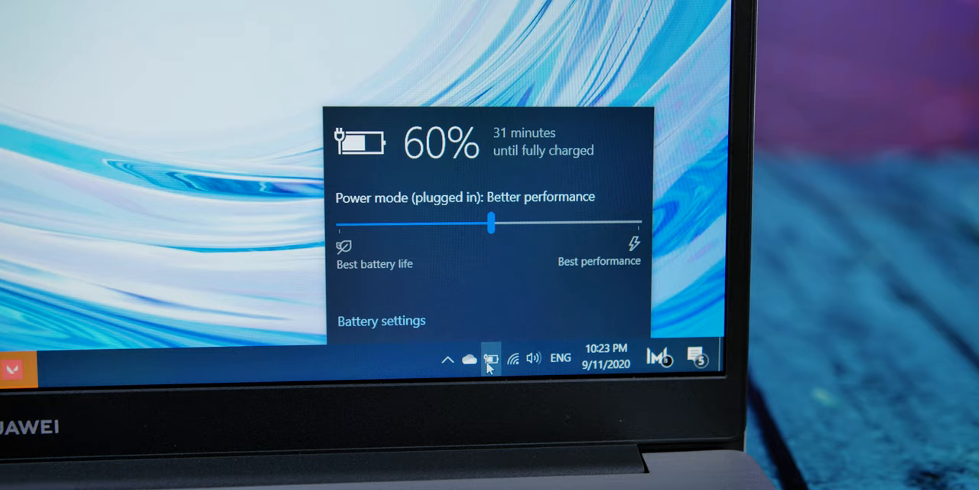
Slide the battery flyout's power mode slider left to Better battery
left_click_drag(494, 223, 470, 228)
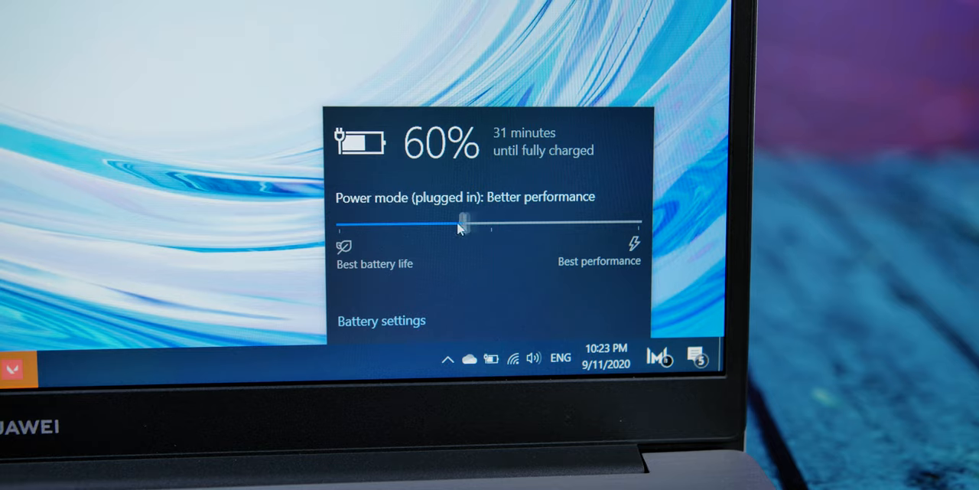
left_click_drag(471, 227, 385, 225)
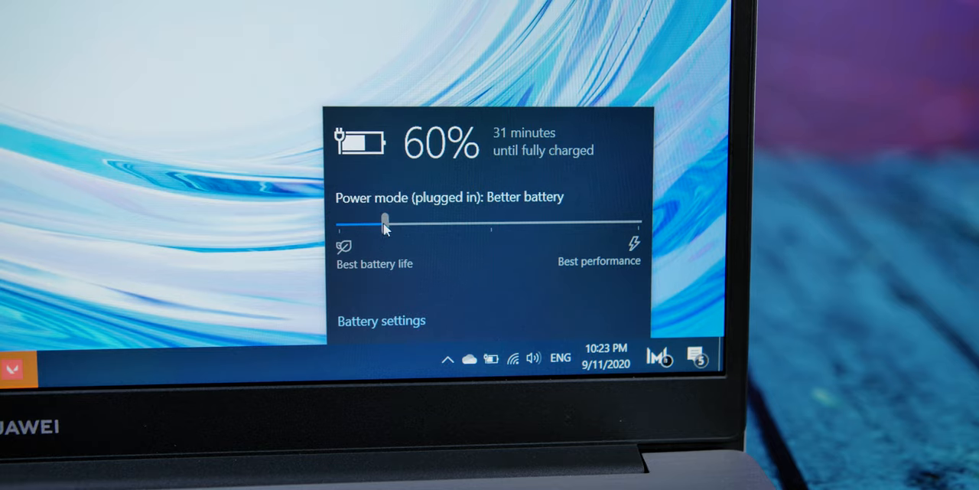